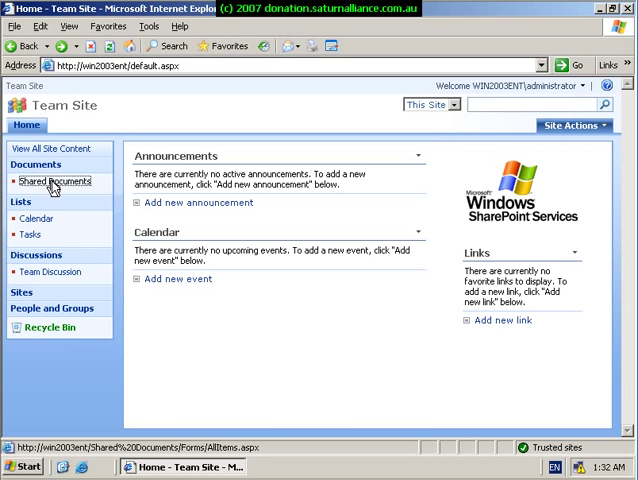
- Open the empty Shared Documents library from the Quick Launch bar
{"action": "left_click", "coordinate": [52, 182]}
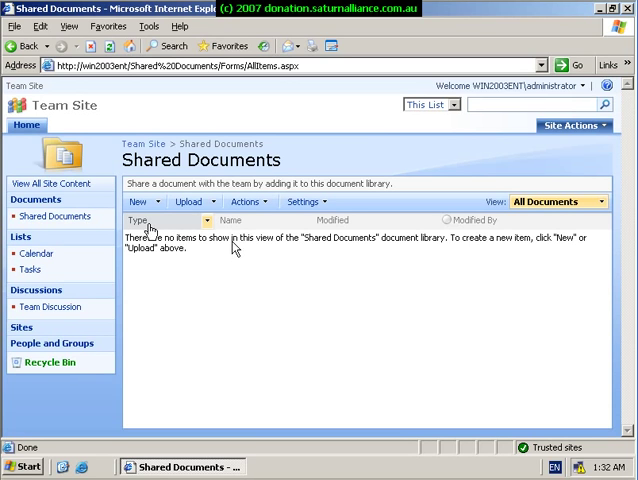
{"action": "mouse_move", "coordinate": [284, 238]}
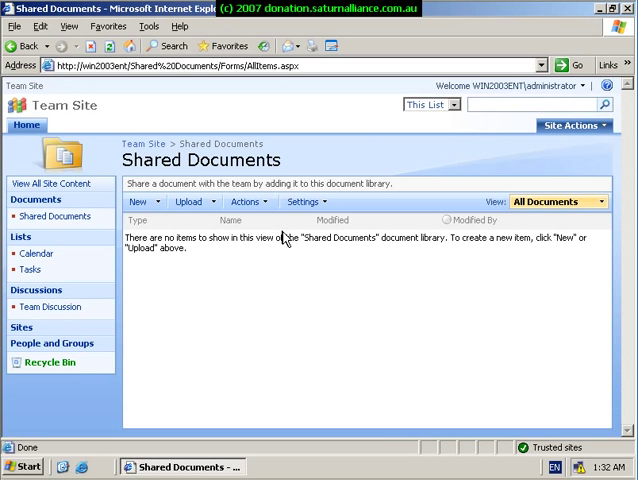
{"action": "mouse_move", "coordinate": [228, 286]}
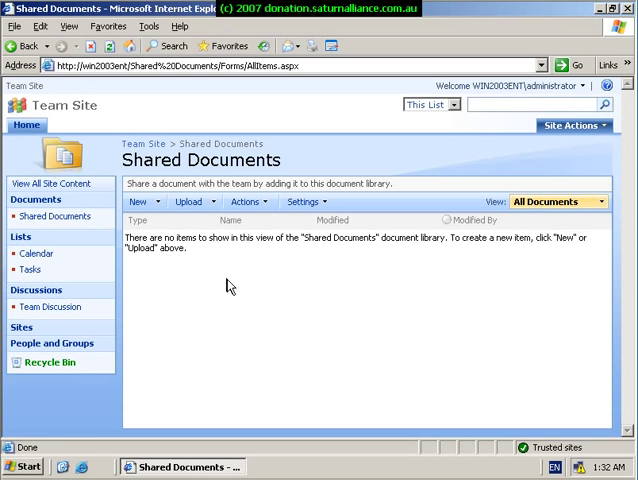
{"action": "mouse_move", "coordinate": [238, 284]}
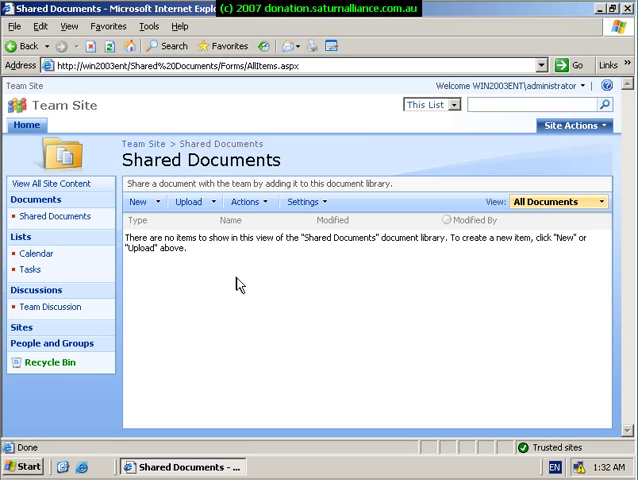
{"action": "mouse_move", "coordinate": [200, 280]}
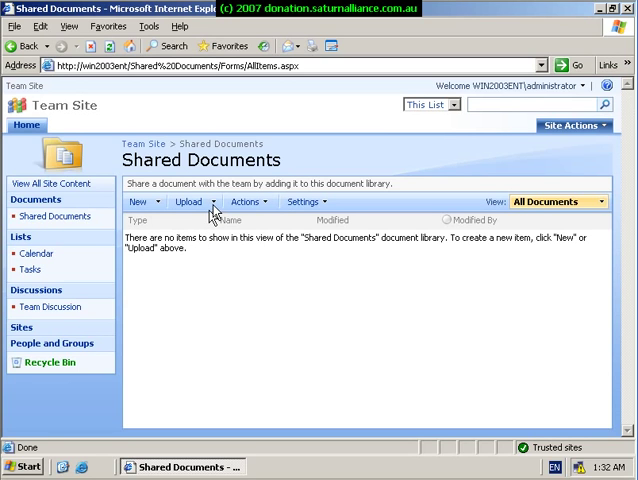
{"action": "left_click", "coordinate": [188, 200]}
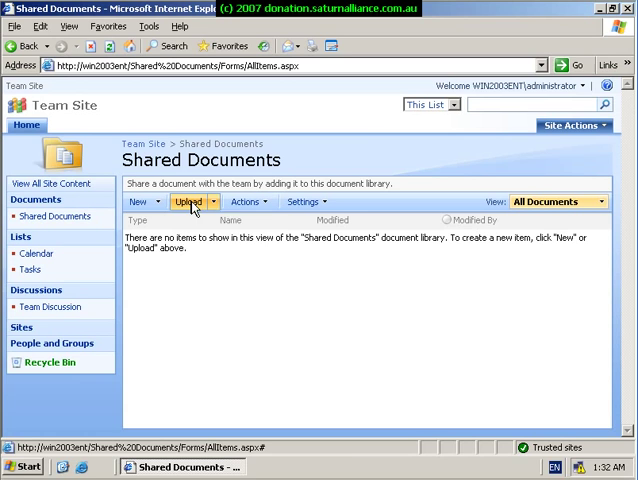
{"action": "mouse_move", "coordinate": [212, 208]}
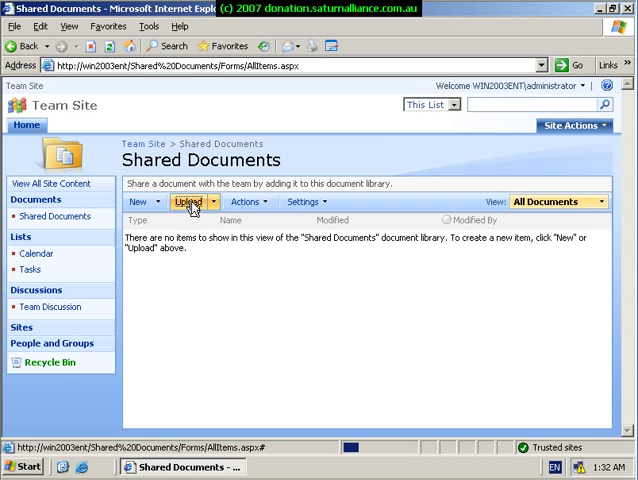
- Upload boot debugging.txt from the Desktop into Shared Documents
{"action": "left_click", "coordinate": [188, 200]}
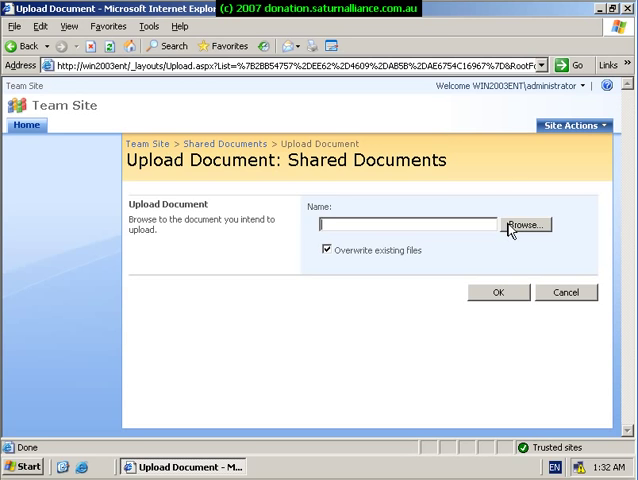
{"action": "left_click", "coordinate": [524, 224]}
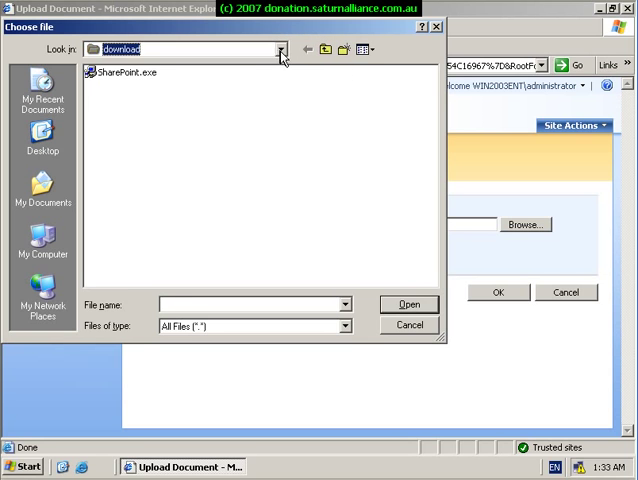
{"action": "left_click", "coordinate": [280, 48]}
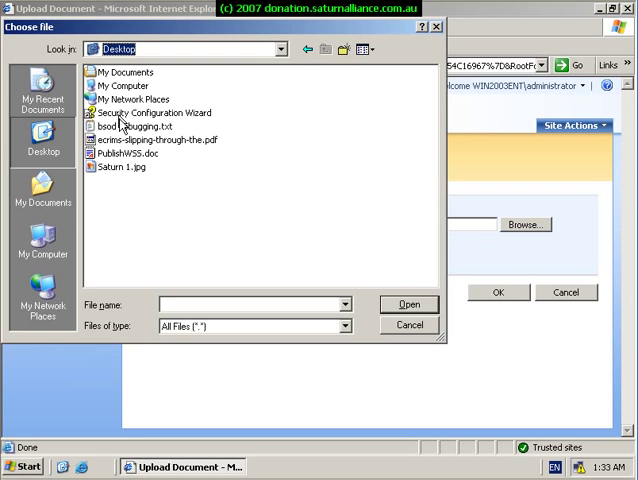
{"action": "mouse_move", "coordinate": [116, 126]}
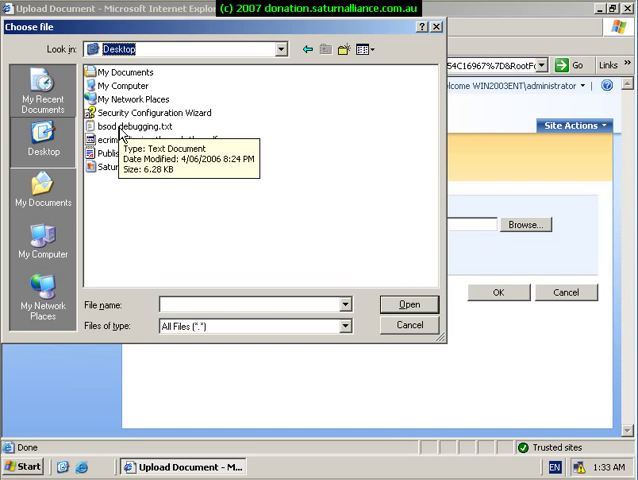
{"action": "left_click", "coordinate": [130, 128]}
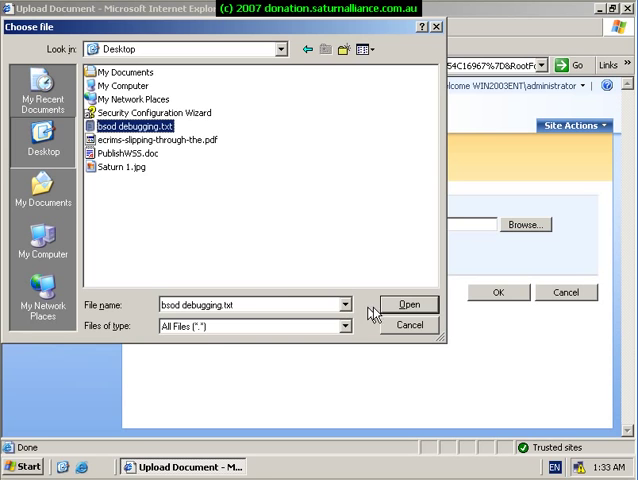
{"action": "left_click", "coordinate": [408, 304]}
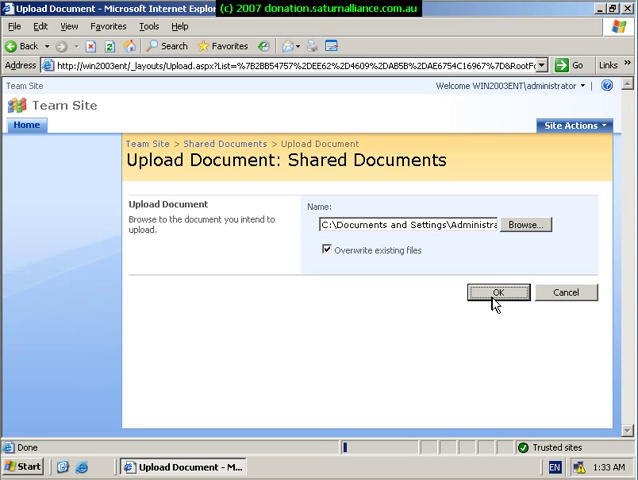
{"action": "left_click", "coordinate": [500, 292]}
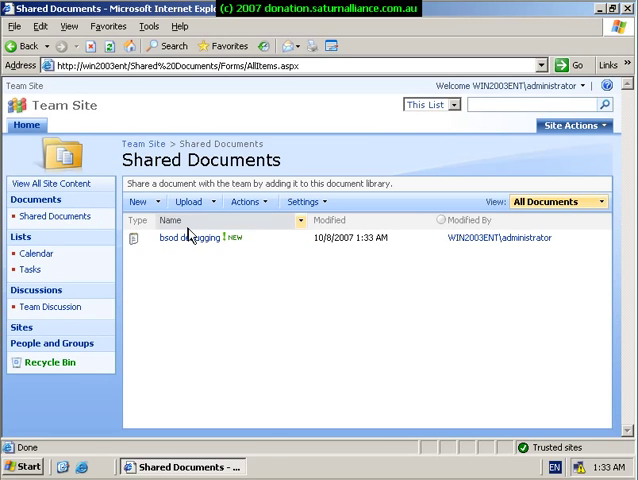
{"action": "left_click", "coordinate": [180, 236]}
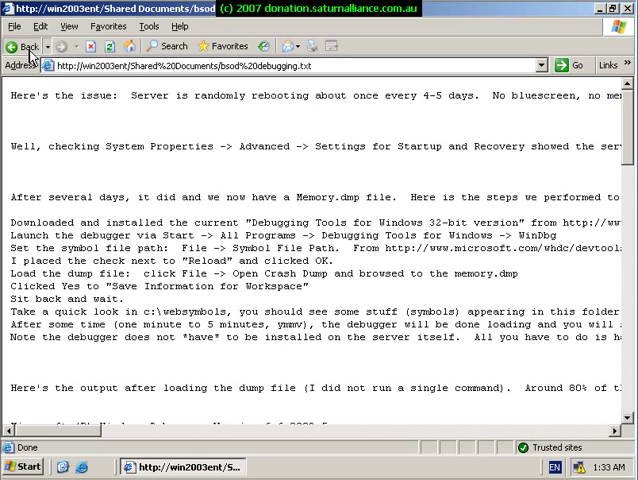
{"action": "left_click", "coordinate": [24, 46]}
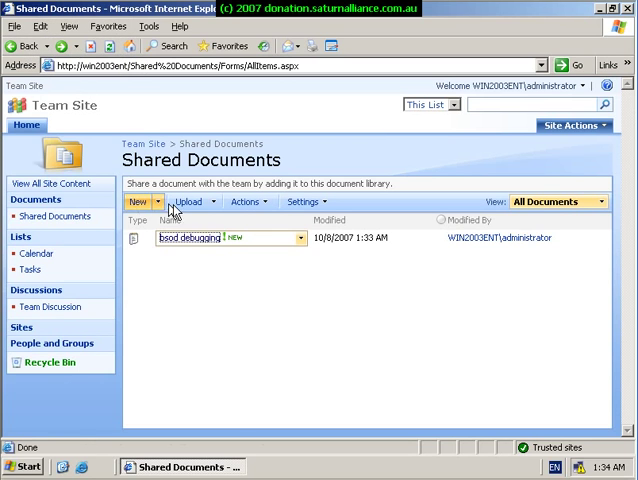
- Upload the ecmo-slipping-through-the PDF from the Desktop into Shared Documents
{"action": "left_click", "coordinate": [184, 200]}
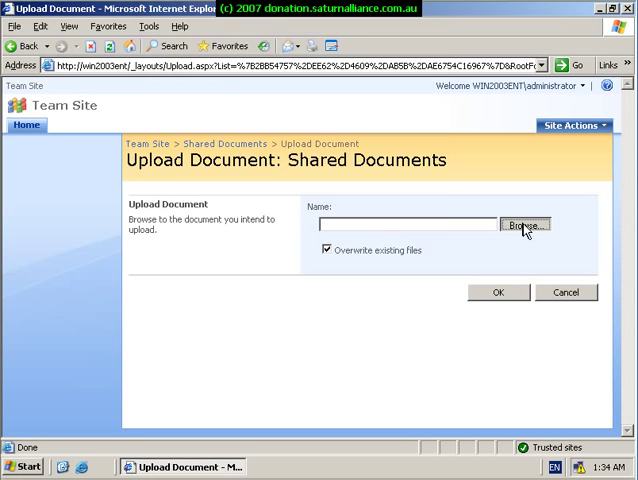
{"action": "left_click", "coordinate": [524, 224]}
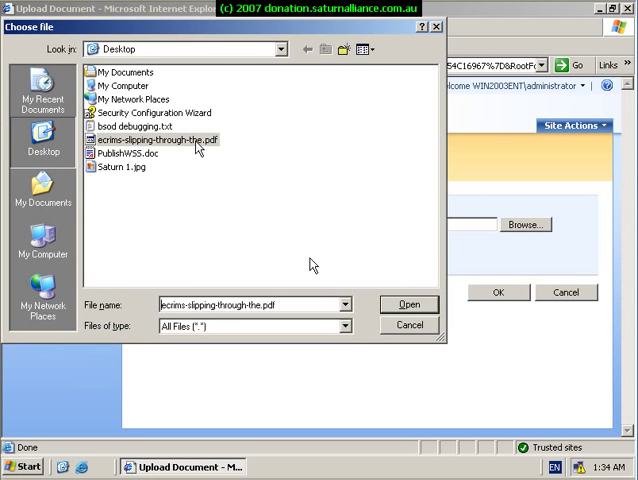
{"action": "left_click", "coordinate": [150, 140]}
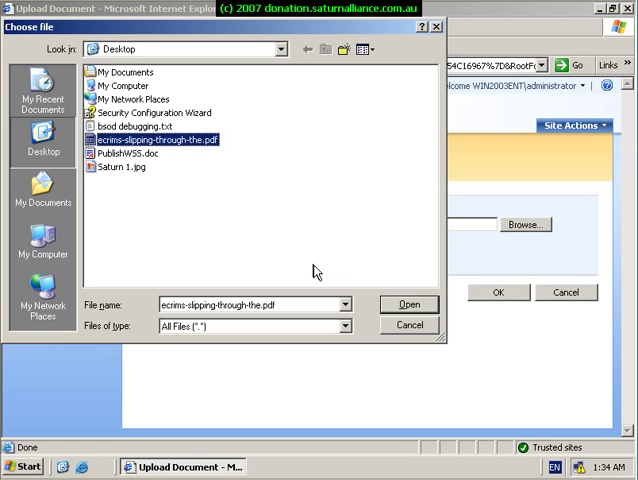
{"action": "left_click", "coordinate": [408, 304]}
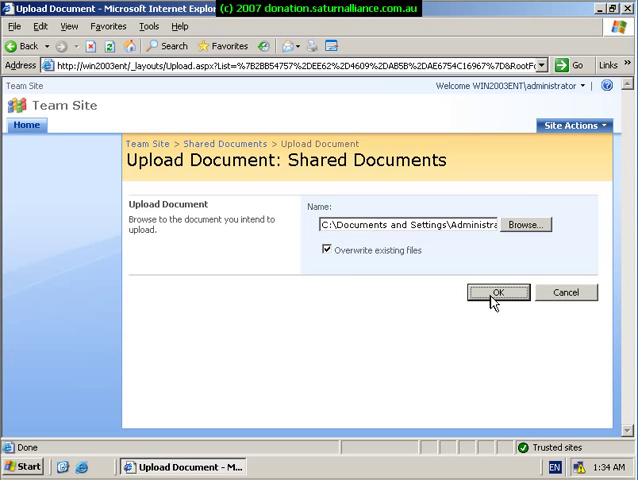
{"action": "left_click", "coordinate": [500, 292]}
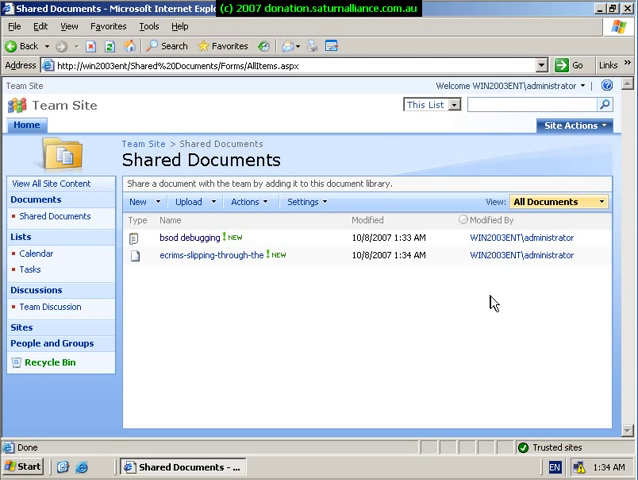
{"action": "mouse_move", "coordinate": [228, 218]}
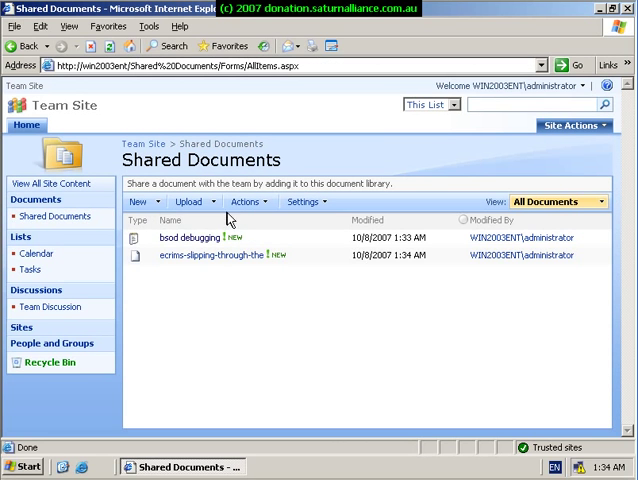
{"action": "left_click", "coordinate": [192, 200]}
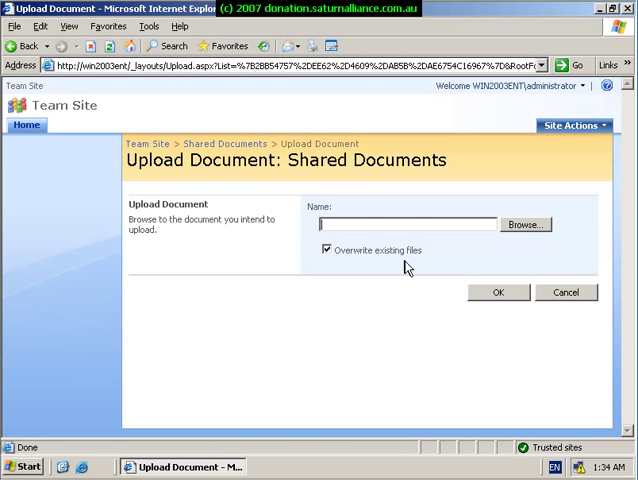
- Upload PublishWSS.doc into Shared Documents
{"action": "left_click", "coordinate": [524, 224]}
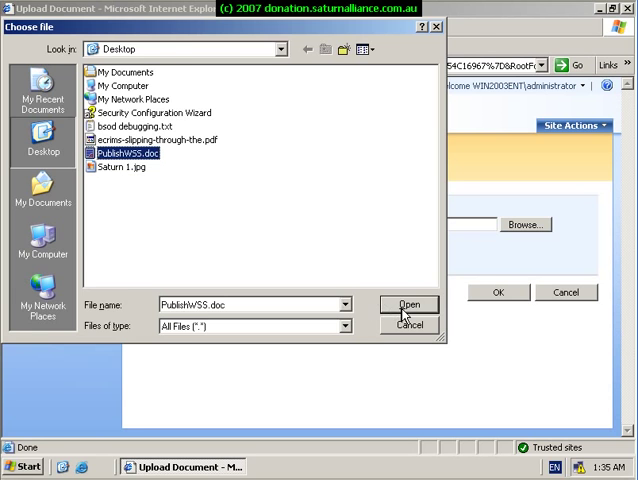
{"action": "left_click", "coordinate": [408, 304]}
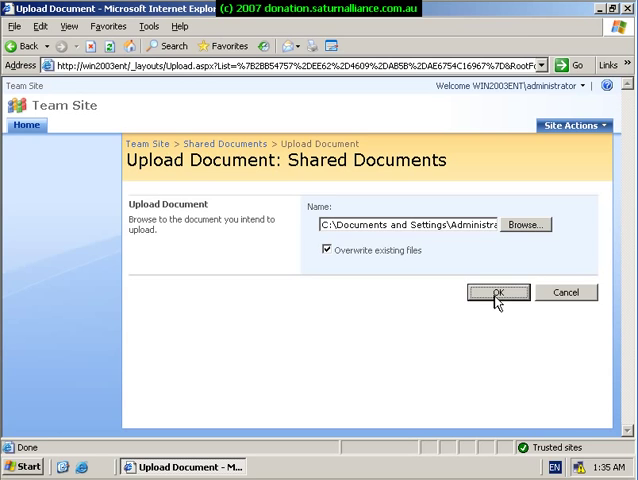
{"action": "left_click", "coordinate": [500, 292]}
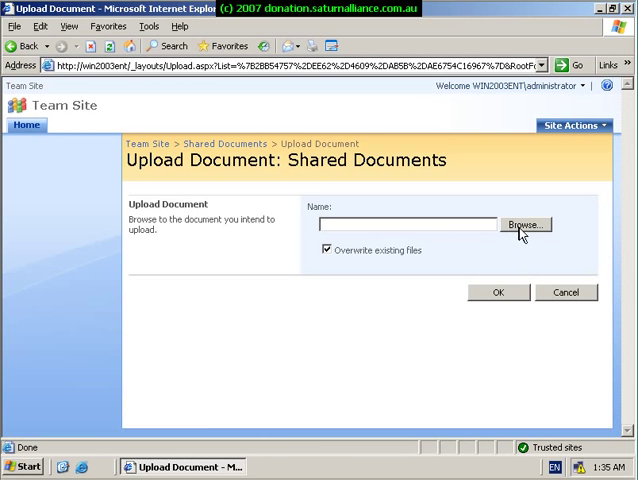
- Upload the Saturn 1.jpg image into Shared Documents
{"action": "left_click", "coordinate": [524, 224]}
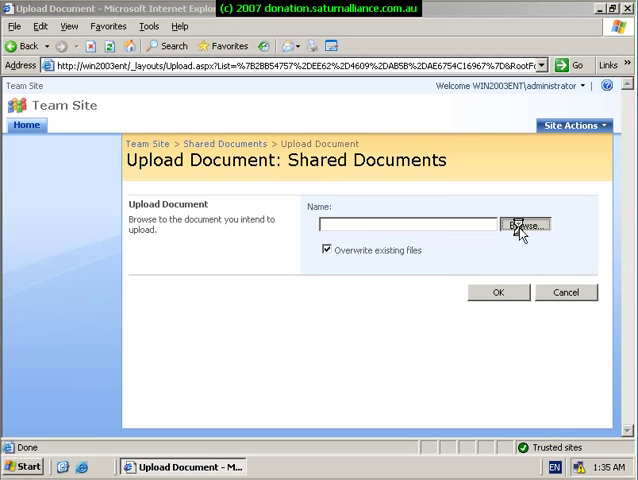
{"action": "left_click", "coordinate": [524, 224]}
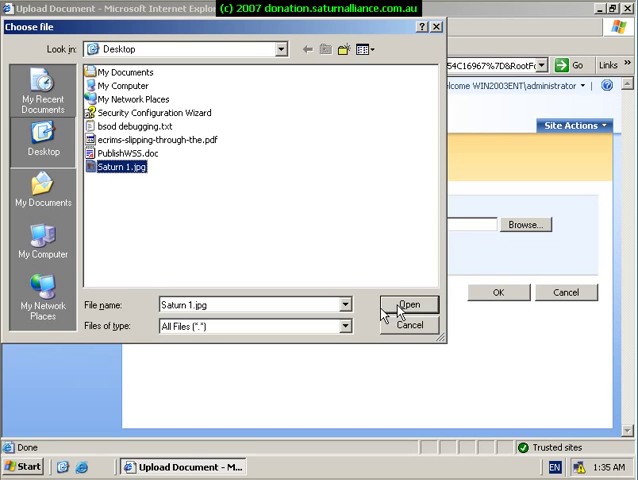
{"action": "left_click", "coordinate": [408, 304]}
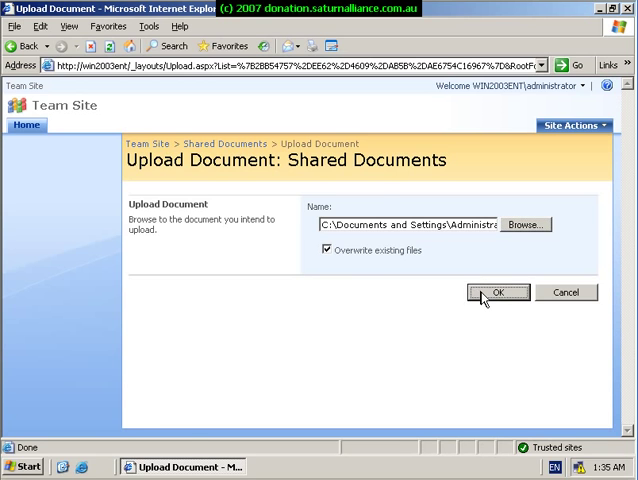
{"action": "left_click", "coordinate": [500, 292]}
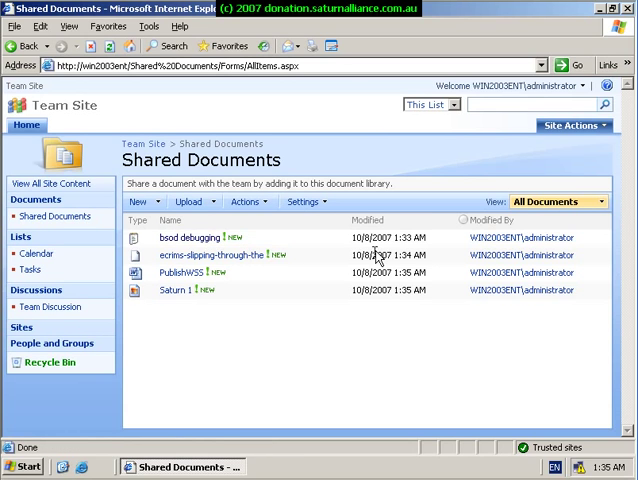
{"action": "mouse_move", "coordinate": [500, 280]}
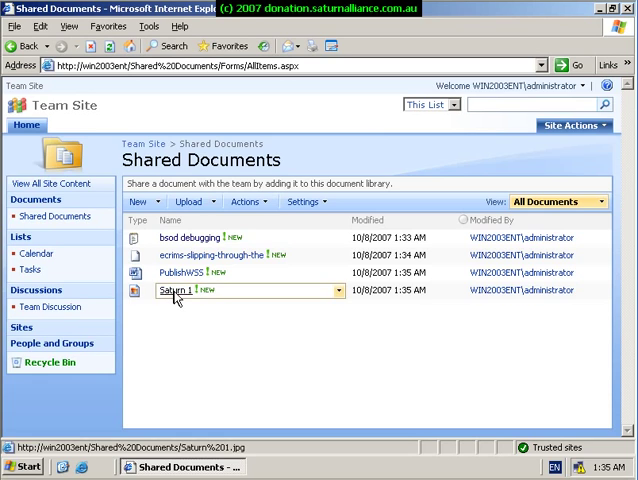
{"action": "left_click", "coordinate": [174, 290]}
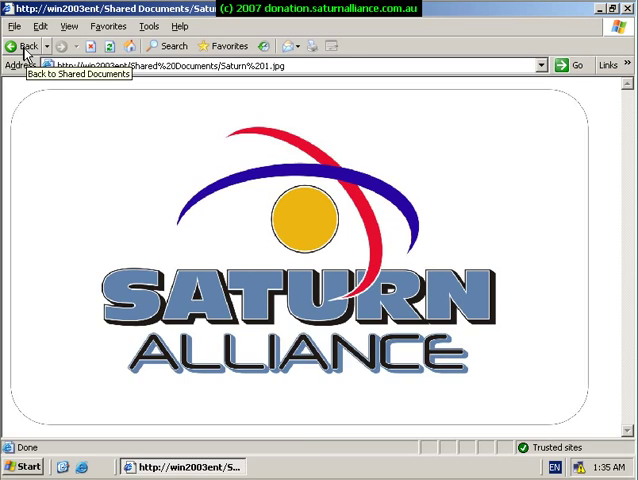
{"action": "left_click", "coordinate": [24, 46]}
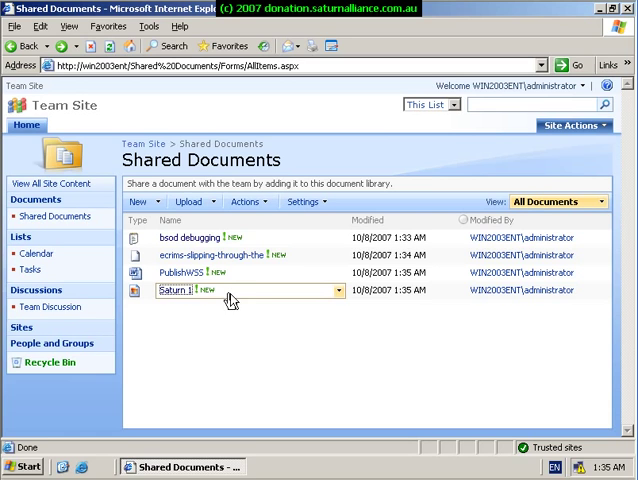
{"action": "mouse_move", "coordinate": [272, 300]}
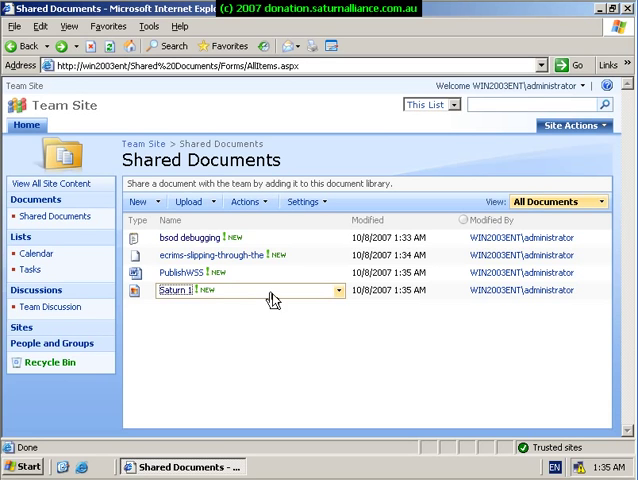
{"action": "mouse_move", "coordinate": [336, 300]}
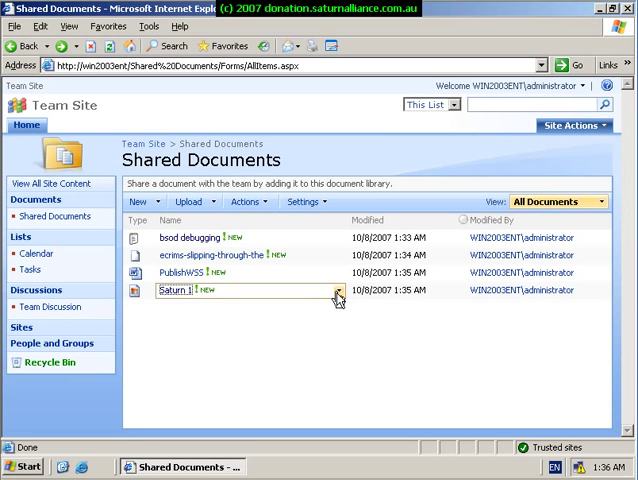
{"action": "mouse_move", "coordinate": [336, 298]}
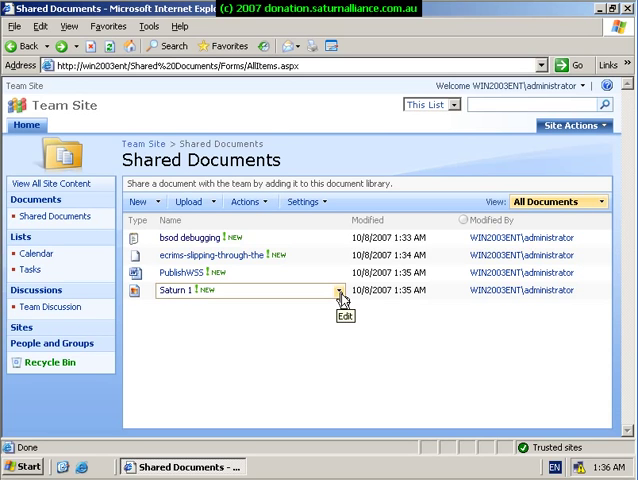
- Open the item action menu for Saturn 1 in the library
{"action": "left_click", "coordinate": [340, 292]}
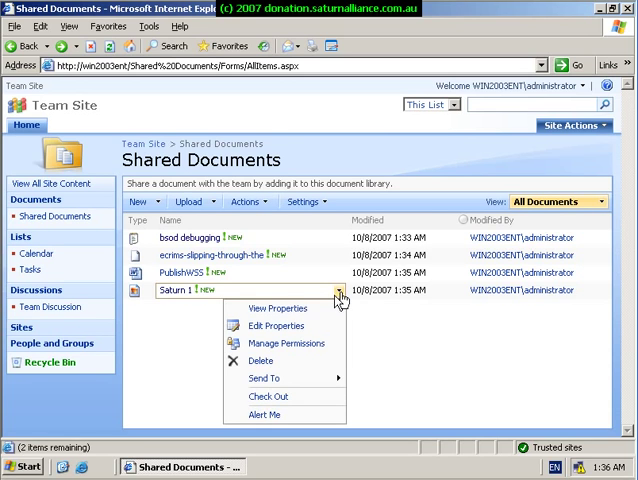
{"action": "mouse_move", "coordinate": [284, 308]}
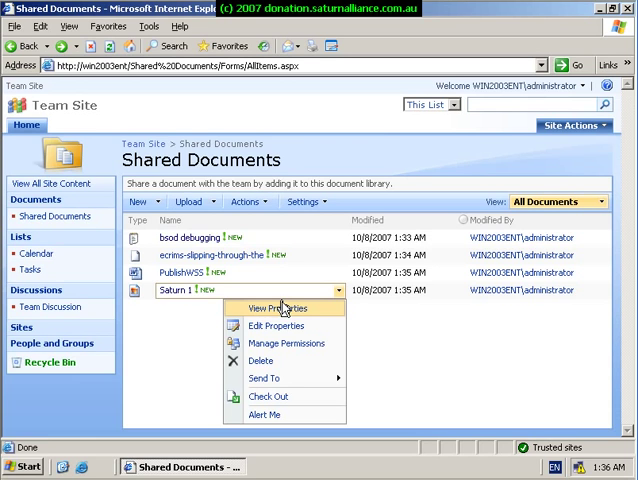
{"action": "mouse_move", "coordinate": [288, 344]}
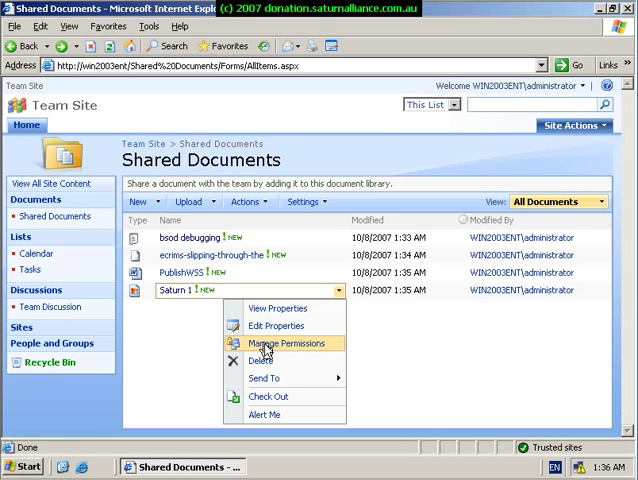
{"action": "mouse_move", "coordinate": [264, 360]}
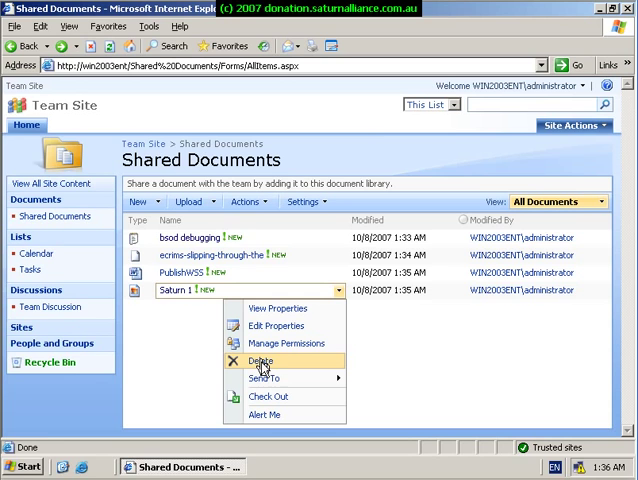
{"action": "mouse_move", "coordinate": [288, 368]}
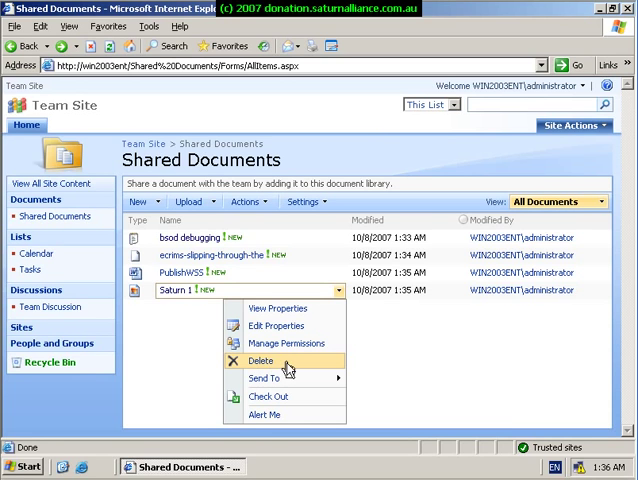
{"action": "mouse_move", "coordinate": [270, 378]}
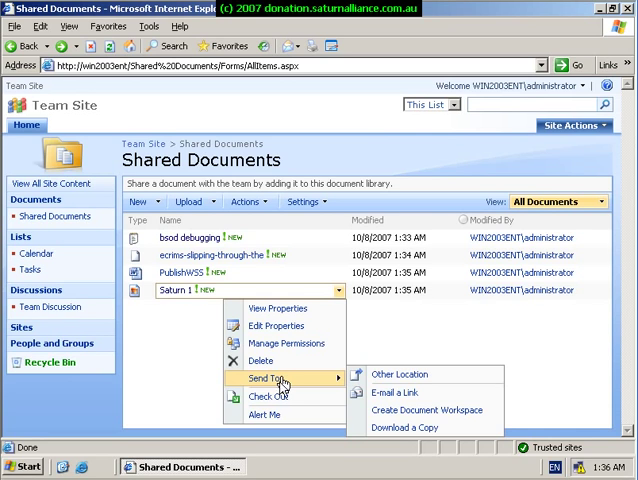
{"action": "mouse_move", "coordinate": [254, 424]}
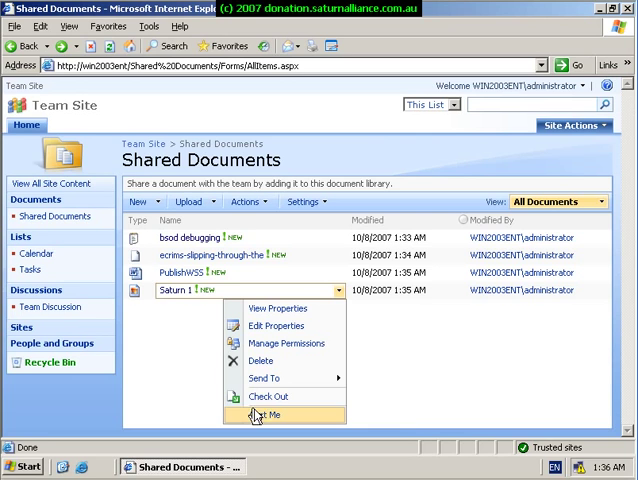
{"action": "mouse_move", "coordinate": [284, 400]}
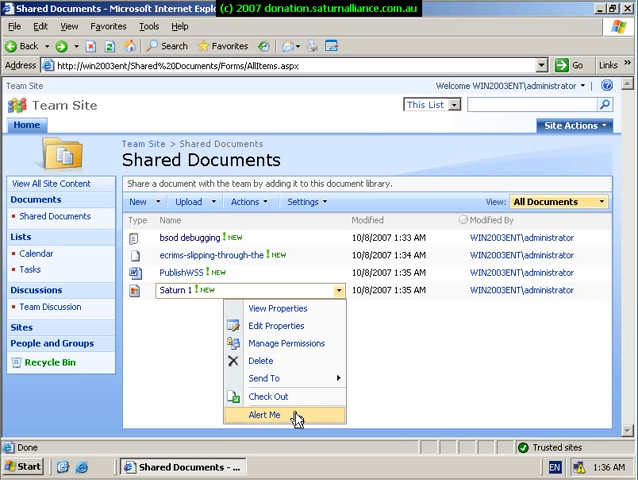
{"action": "mouse_move", "coordinate": [264, 378]}
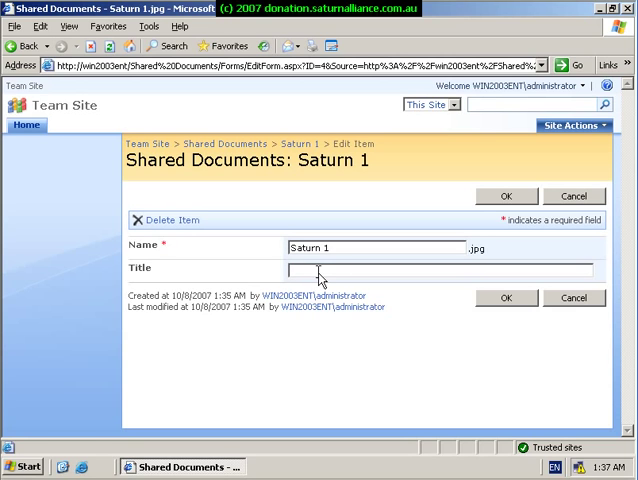
- Give Saturn 1 the title 'Our business logo' and save it
{"action": "left_click", "coordinate": [290, 270]}
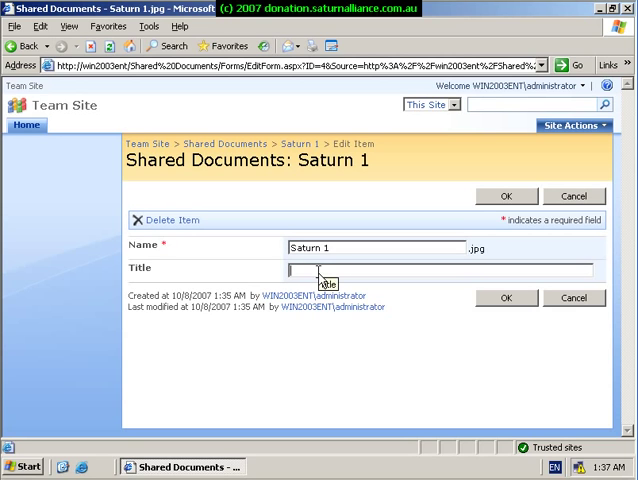
{"action": "type", "text": "Our"}
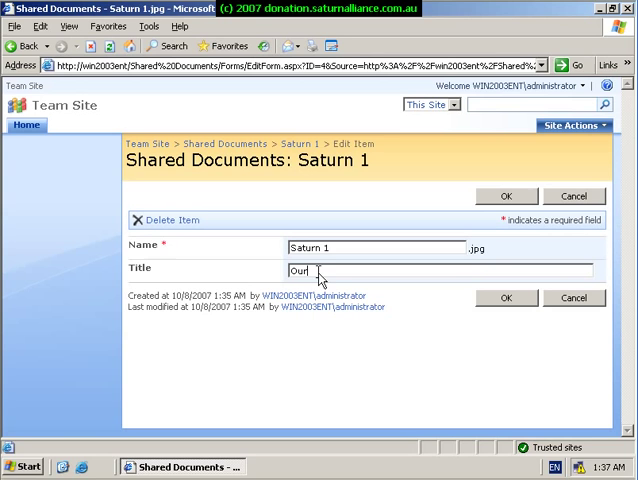
{"action": "type", "text": "business logo"}
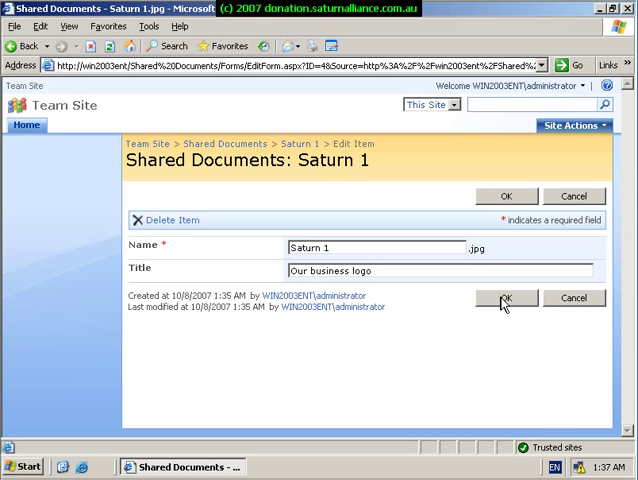
{"action": "left_click", "coordinate": [508, 298]}
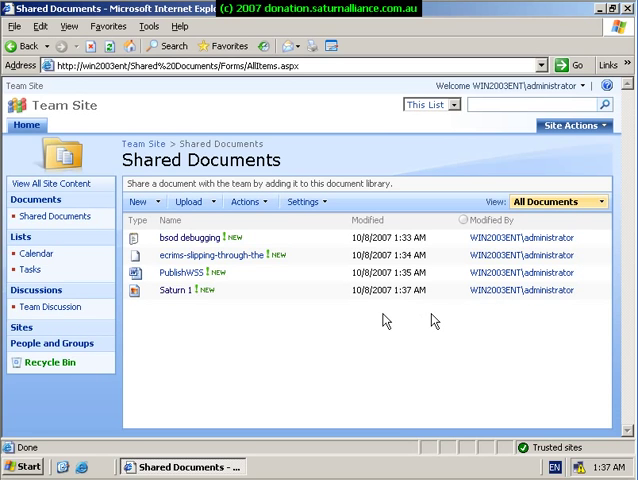
{"action": "mouse_move", "coordinate": [372, 300]}
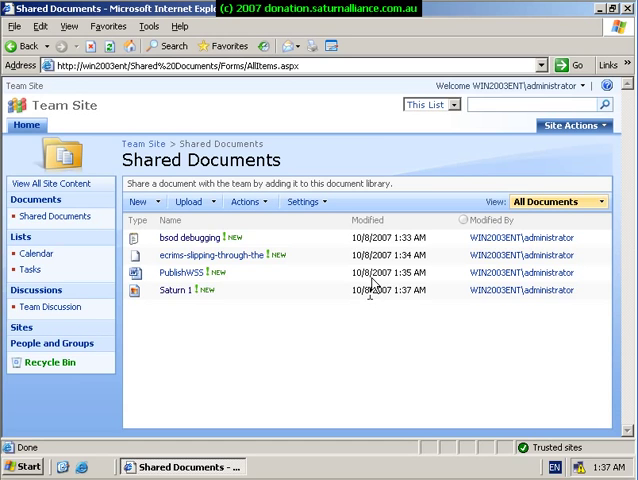
{"action": "mouse_move", "coordinate": [384, 272]}
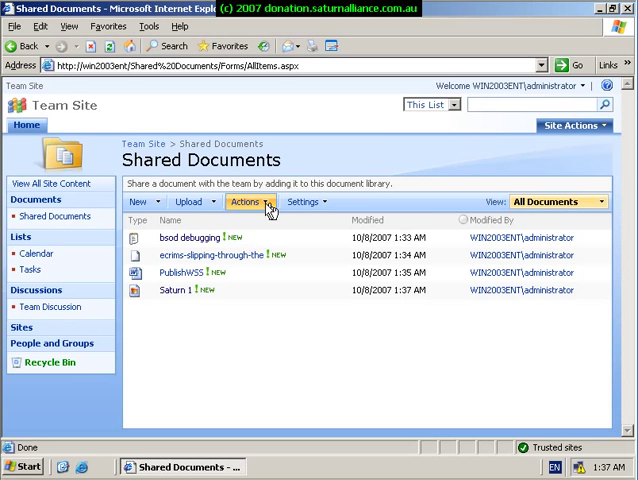
- Review the library's Actions menu, then open its Settings menu
{"action": "left_click", "coordinate": [246, 200]}
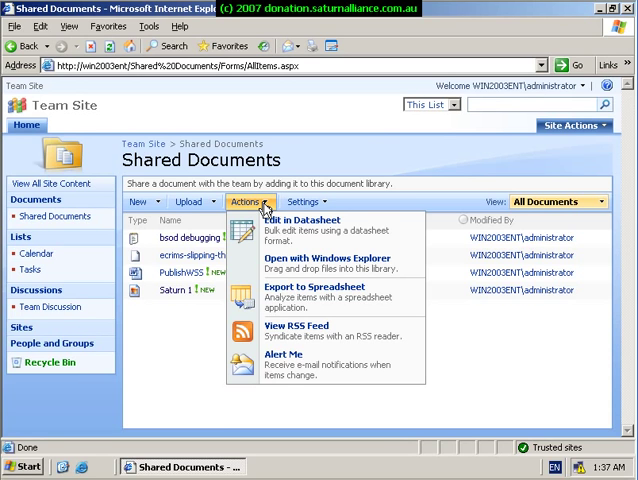
{"action": "left_click", "coordinate": [314, 200]}
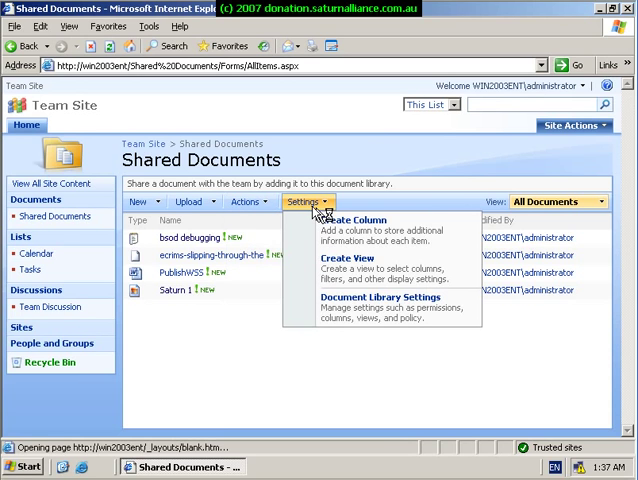
{"action": "mouse_move", "coordinate": [344, 272]}
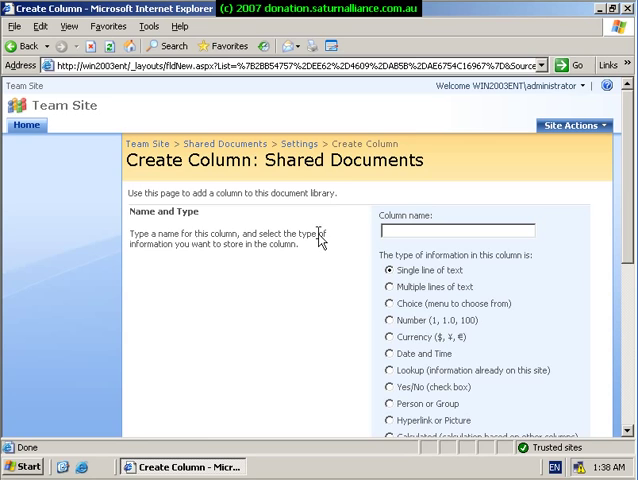
{"action": "mouse_move", "coordinate": [556, 306]}
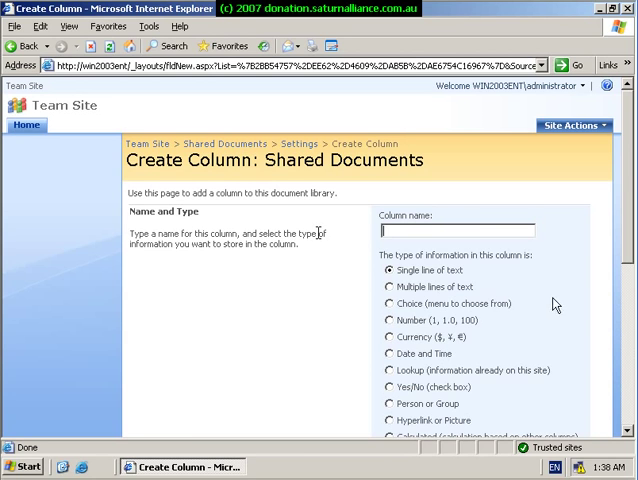
{"action": "mouse_move", "coordinate": [480, 230]}
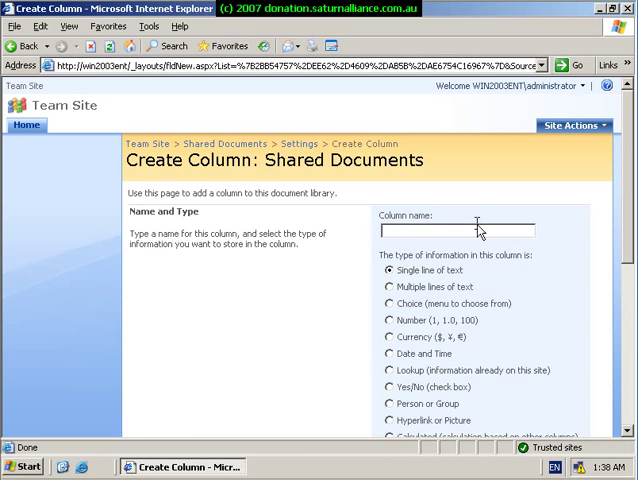
- Create a Customer text column described 'Our customer name' with a 25-character limit
{"action": "type", "text": "Customer"}
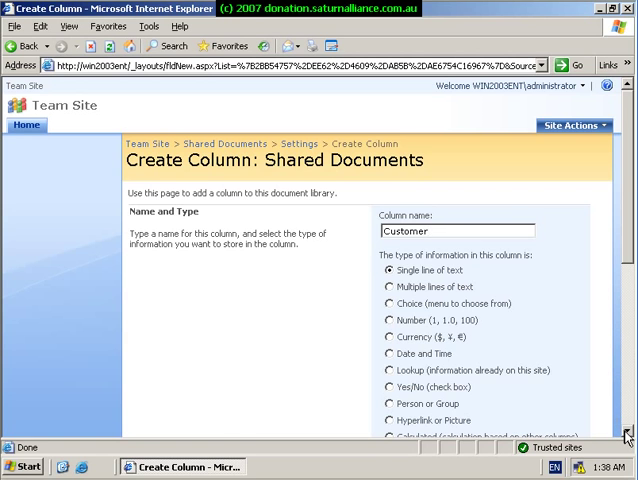
{"action": "scroll", "scroll_direction": "down", "scroll_amount": 3}
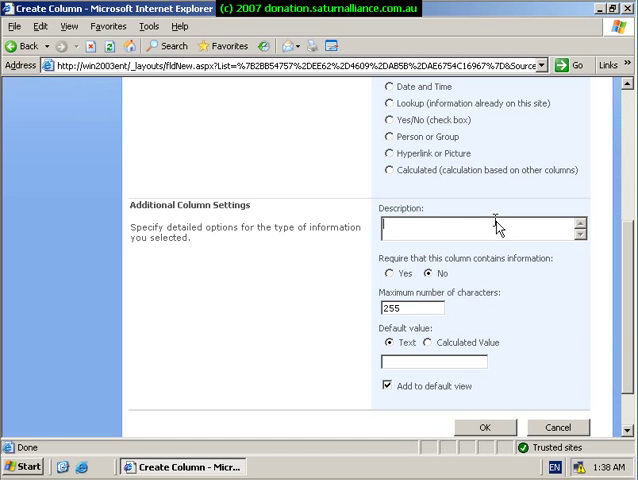
{"action": "type", "text": "Our customer"}
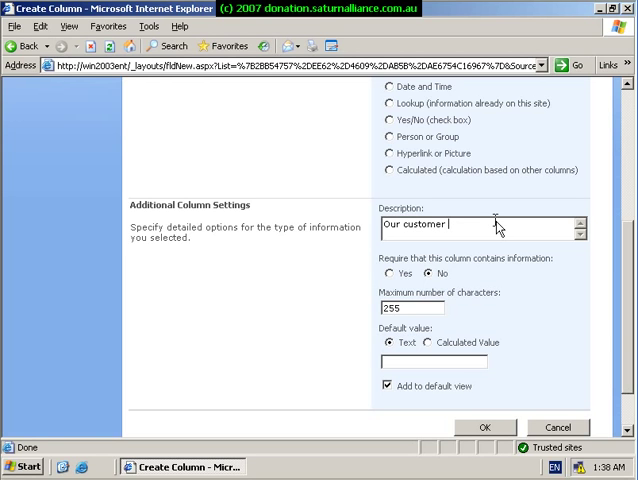
{"action": "type", "text": "name"}
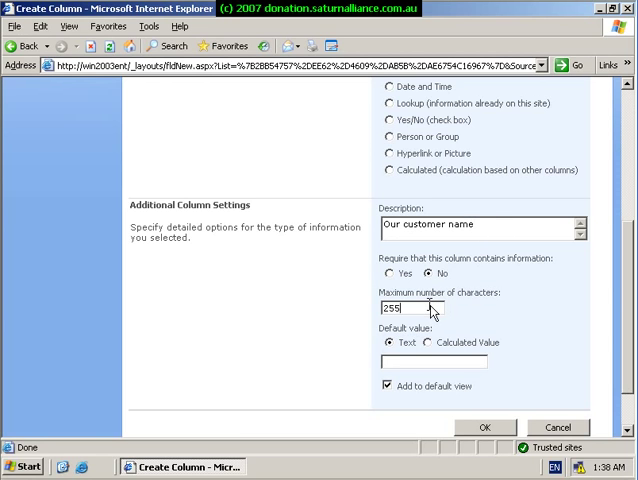
{"action": "key", "text": "BackSpace"}
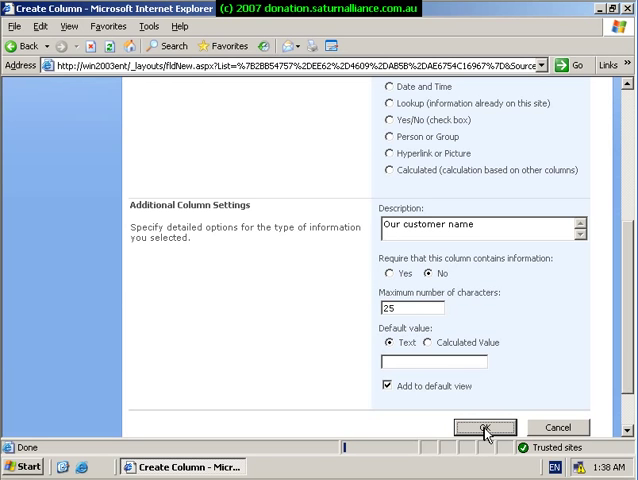
{"action": "left_click", "coordinate": [484, 428]}
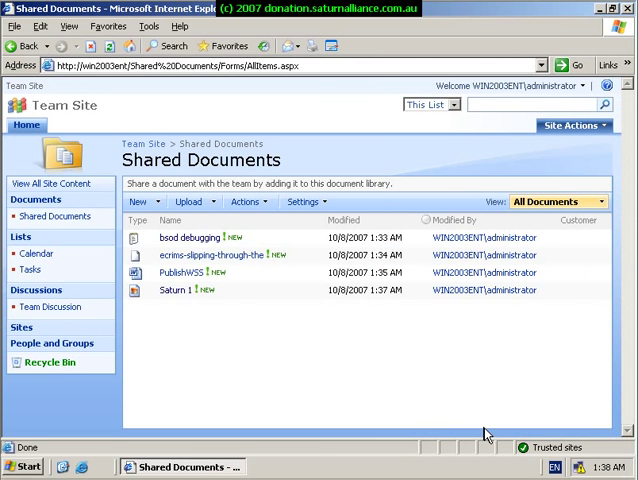
{"action": "mouse_move", "coordinate": [580, 236]}
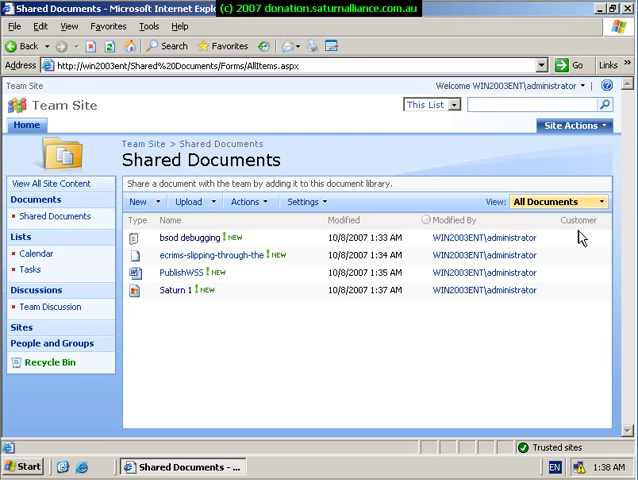
{"action": "mouse_move", "coordinate": [578, 220]}
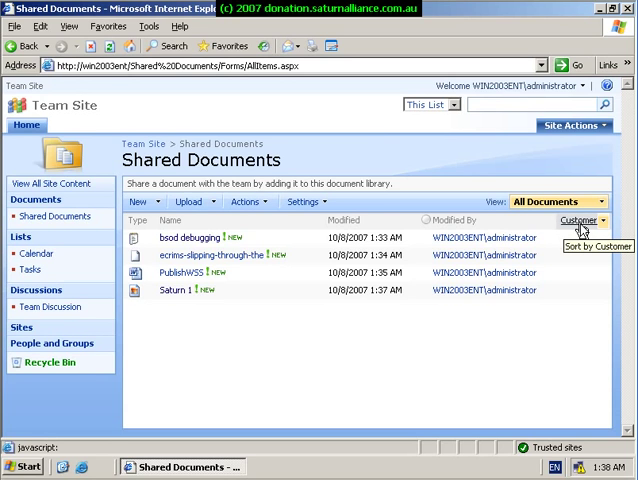
{"action": "mouse_move", "coordinate": [362, 252]}
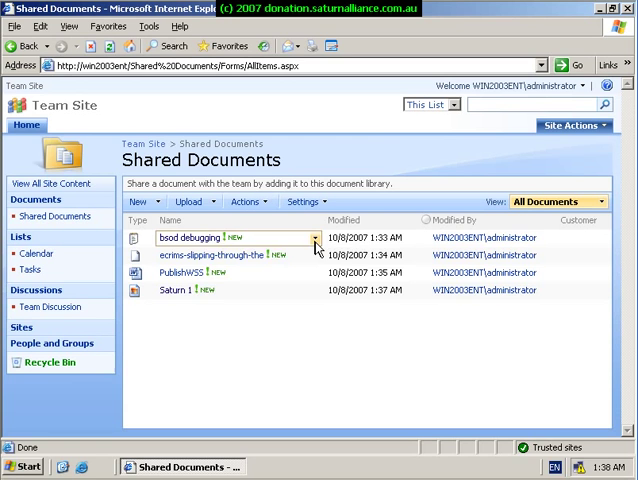
- Set the bsod debugging file's Customer to Saturn Alliance via Edit Properties
{"action": "left_click", "coordinate": [316, 244]}
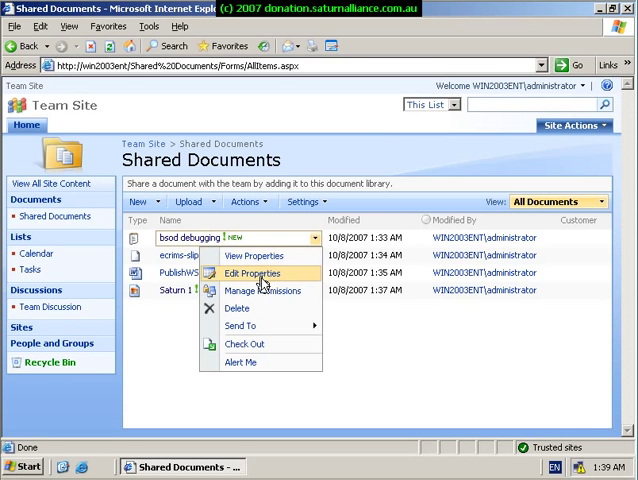
{"action": "left_click", "coordinate": [252, 272]}
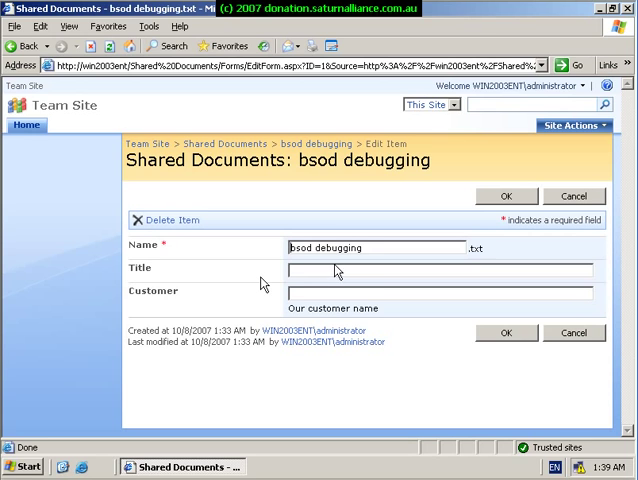
{"action": "mouse_move", "coordinate": [364, 296]}
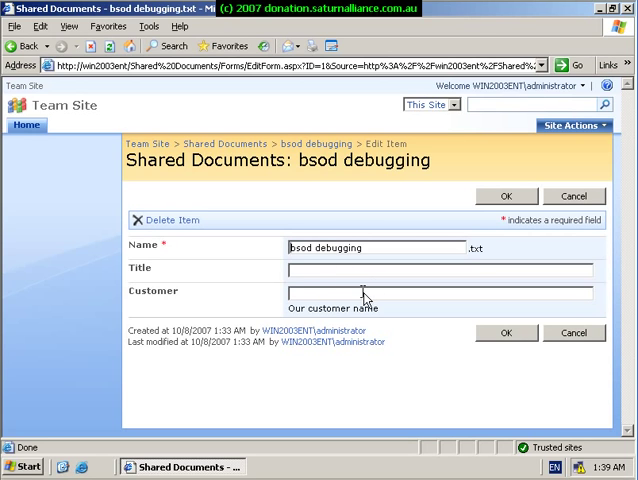
{"action": "type", "text": "Saturn Alliance"}
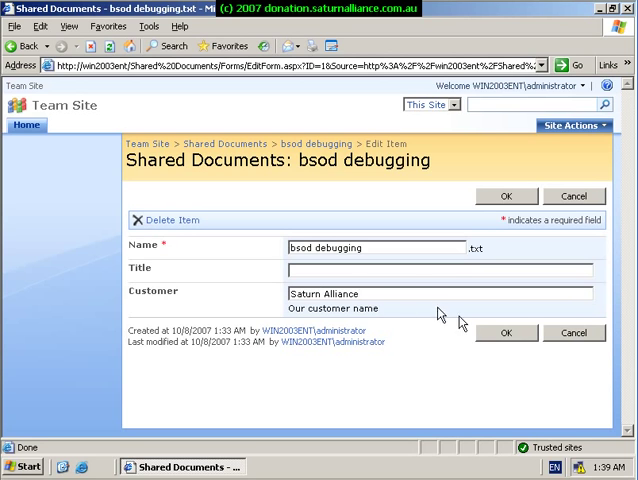
{"action": "left_click", "coordinate": [506, 332]}
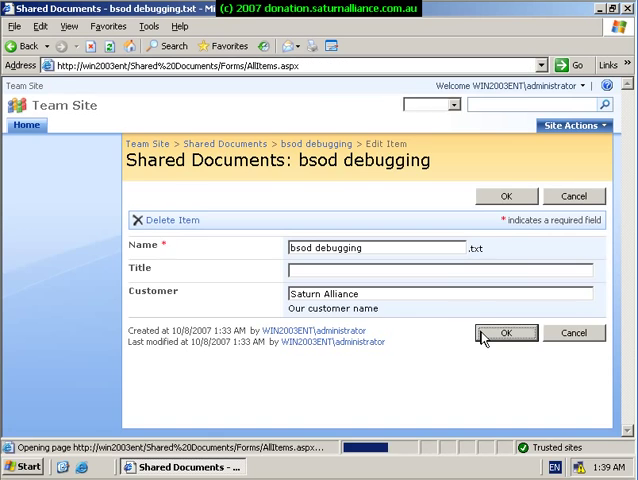
{"action": "left_click", "coordinate": [506, 332]}
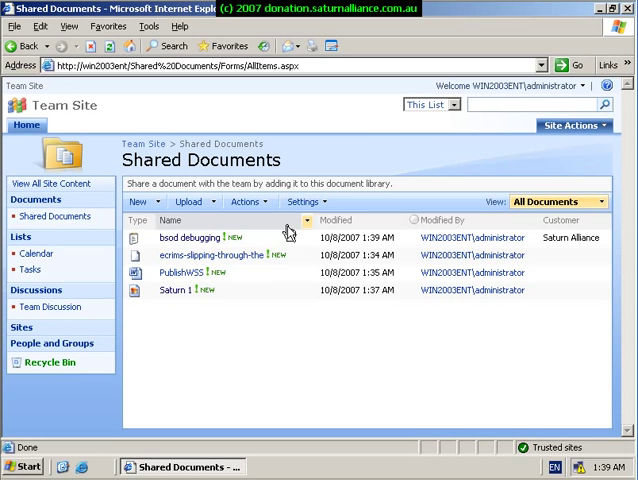
- Set the ecrims-slipping-through-the PDF's Customer to Microsoft via Edit Properties
{"action": "left_click", "coordinate": [306, 268]}
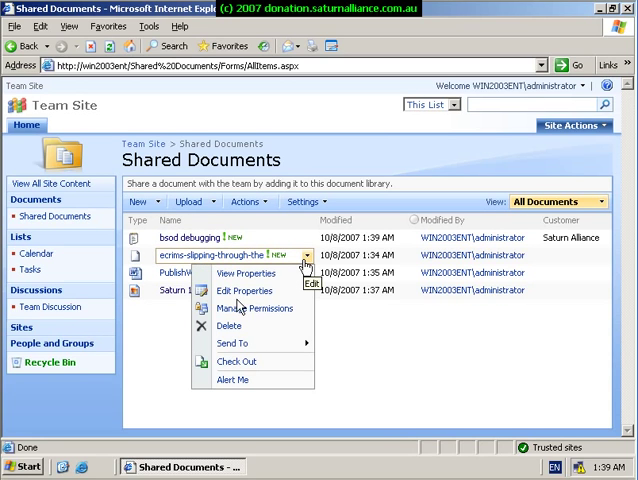
{"action": "mouse_move", "coordinate": [180, 320]}
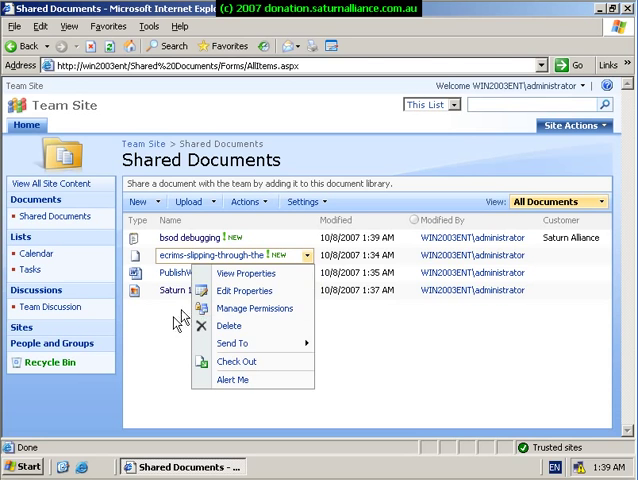
{"action": "left_click", "coordinate": [248, 288]}
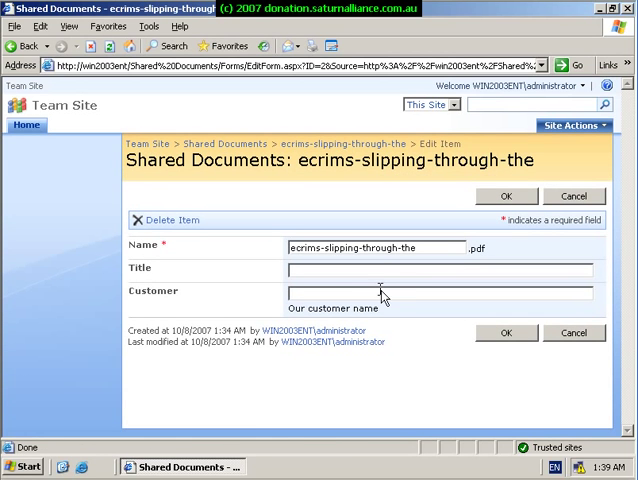
{"action": "type", "text": "Microsoft"}
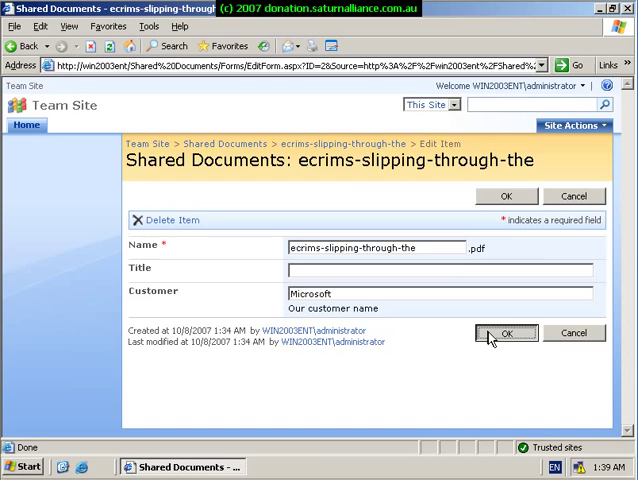
{"action": "left_click", "coordinate": [504, 332]}
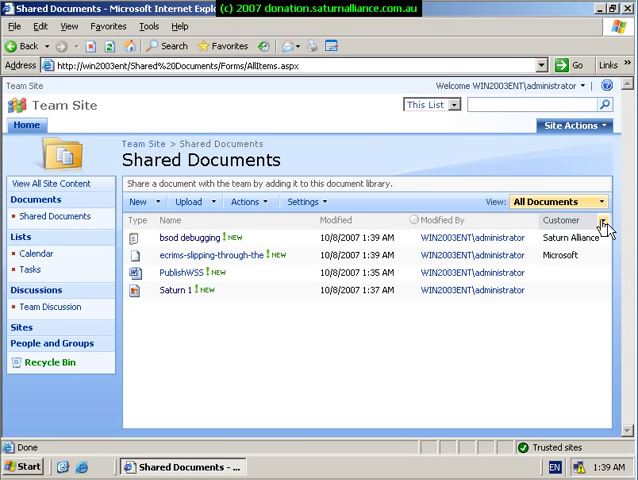
- Sort the library by Customer, then by Name in descending order
{"action": "left_click", "coordinate": [608, 220]}
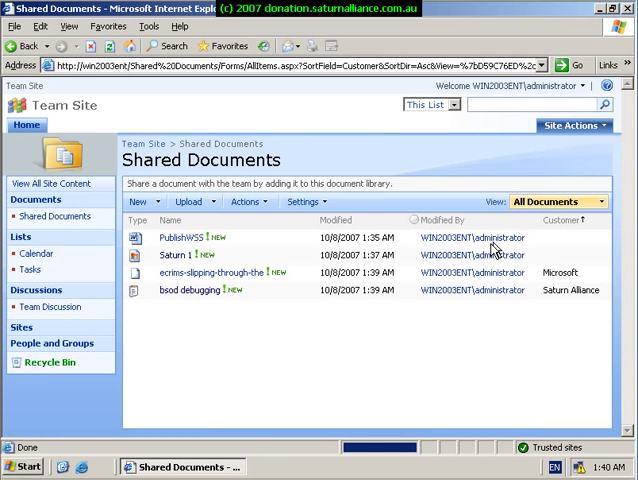
{"action": "mouse_move", "coordinate": [490, 252]}
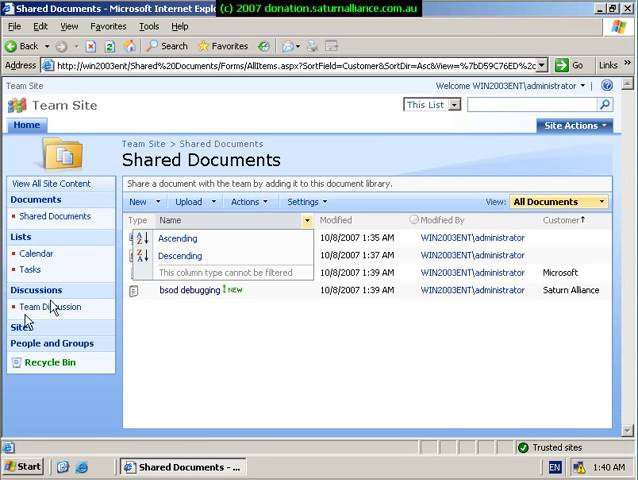
{"action": "left_click", "coordinate": [304, 220]}
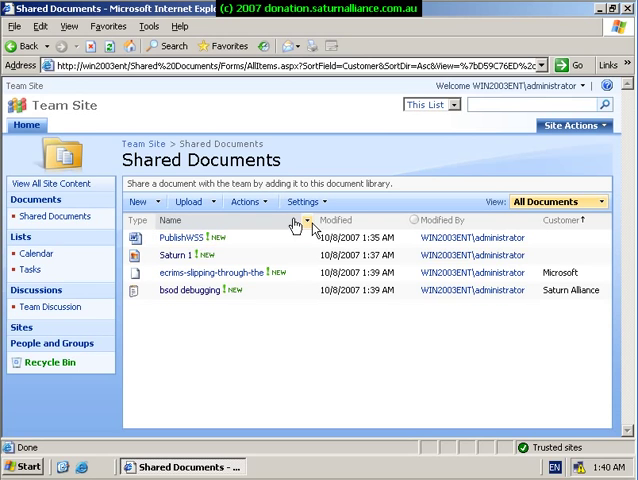
{"action": "mouse_move", "coordinate": [304, 228]}
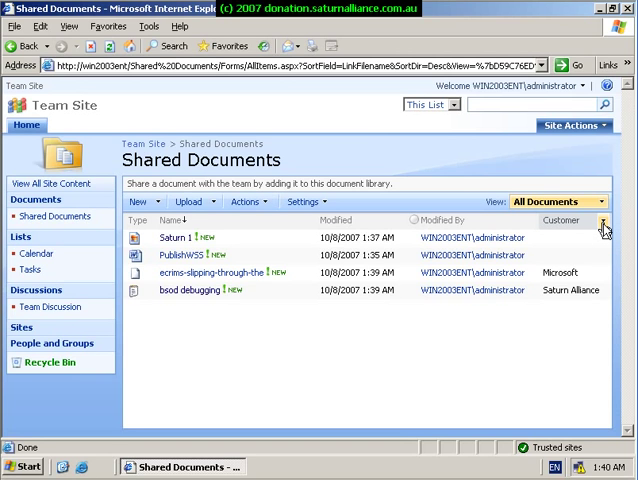
- Filter the Customer column to Saturn Alliance, leaving only the bsod debugging file
{"action": "left_click", "coordinate": [604, 222]}
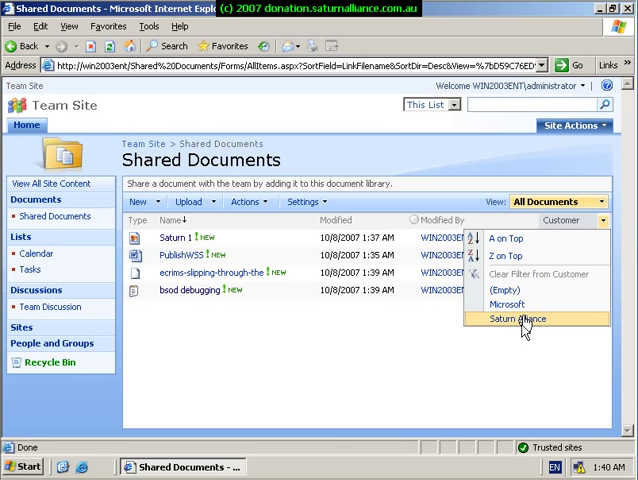
{"action": "left_click", "coordinate": [512, 318]}
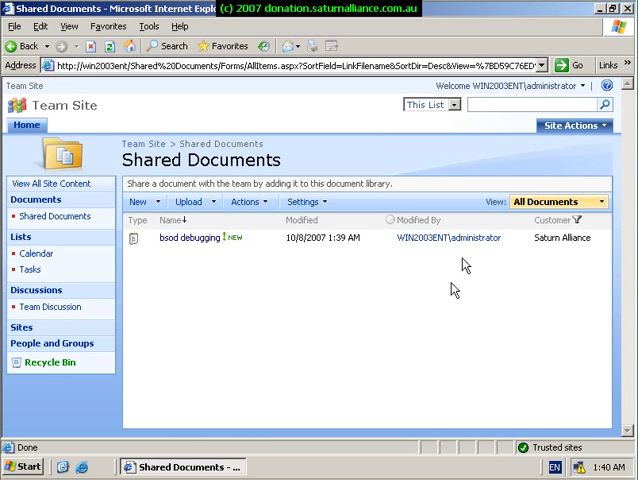